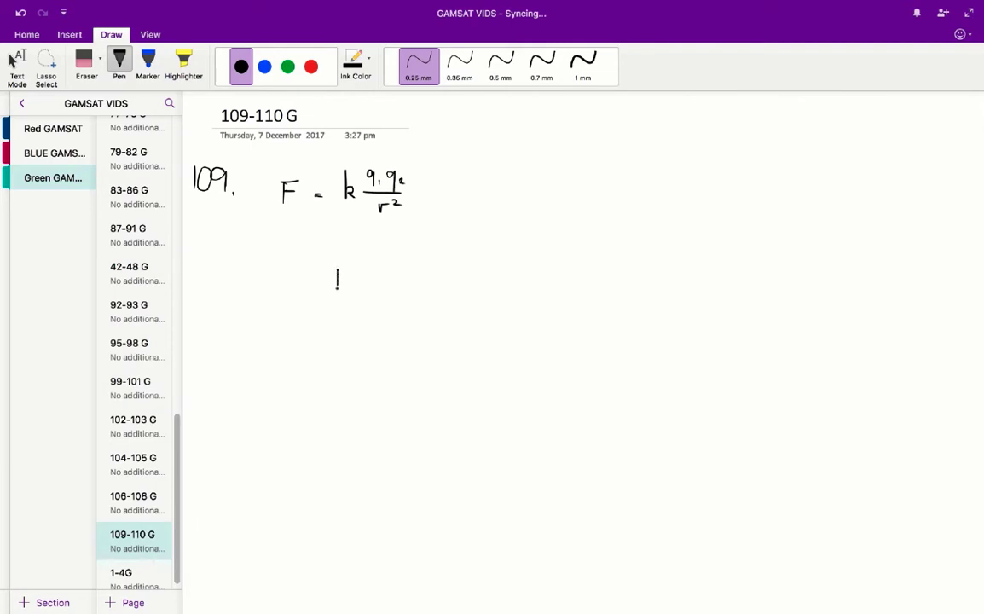
- Handwrite F_R = F_T beneath the Coulomb's law formula
left_click_drag(332, 272, 349, 290)
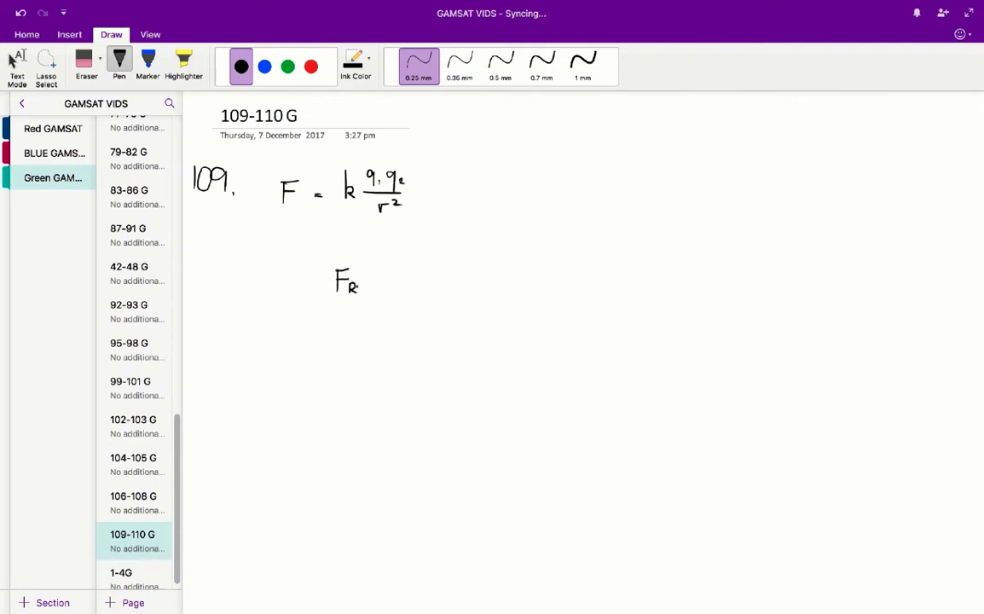
left_click_drag(379, 281, 401, 282)
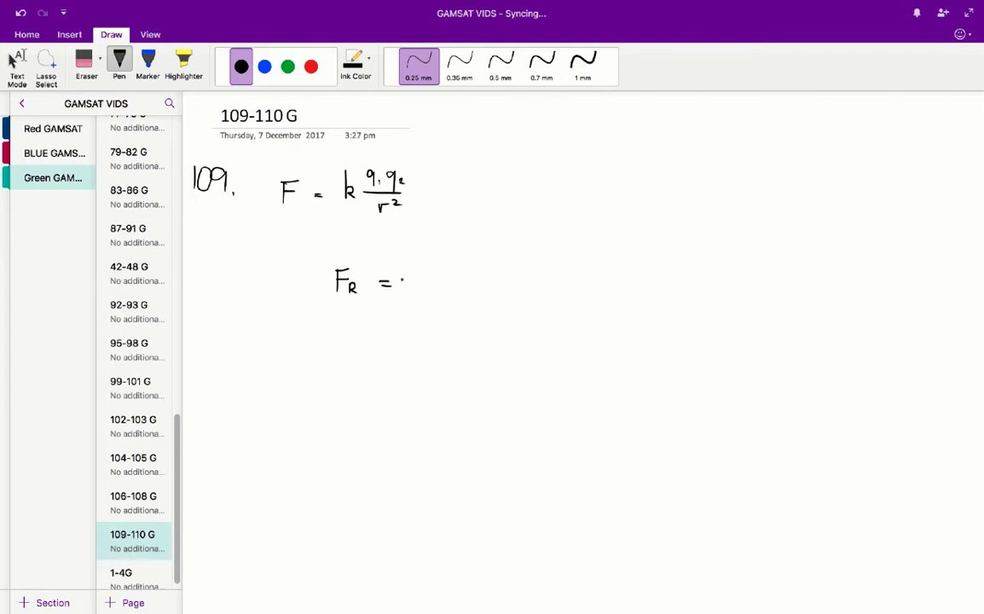
left_click_drag(405, 281, 422, 281)
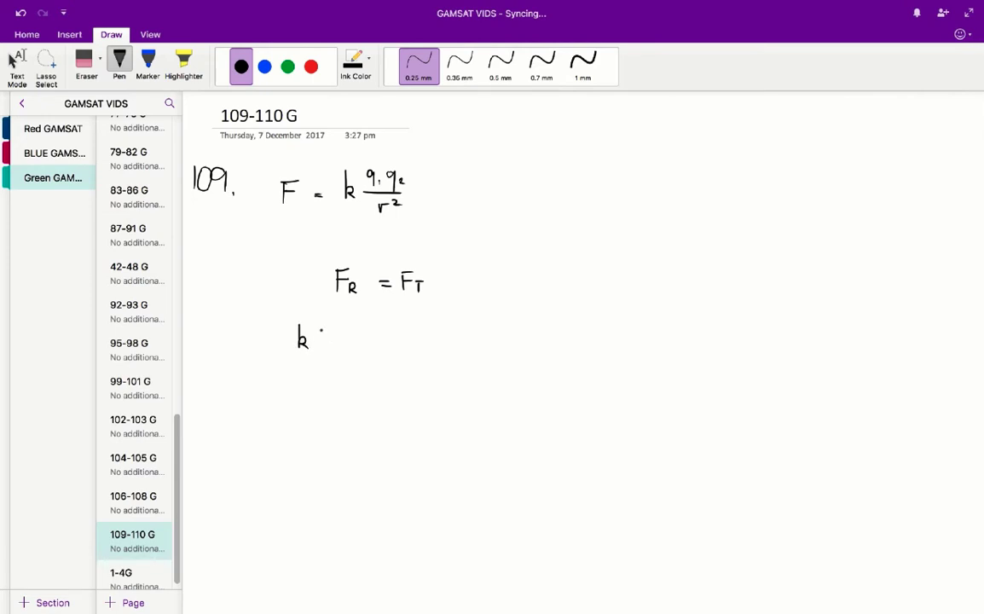
- Expand it as k qR qS/(d1)² = k qT qS/(d2)² and cross out the common k and qS
left_click_drag(322, 337, 331, 324)
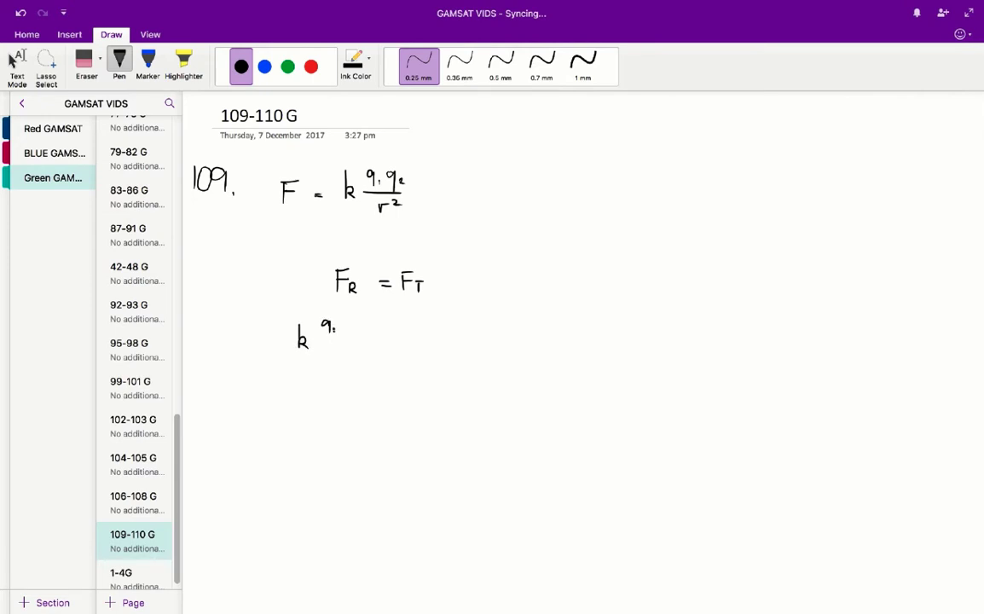
left_click_drag(341, 328, 349, 329)
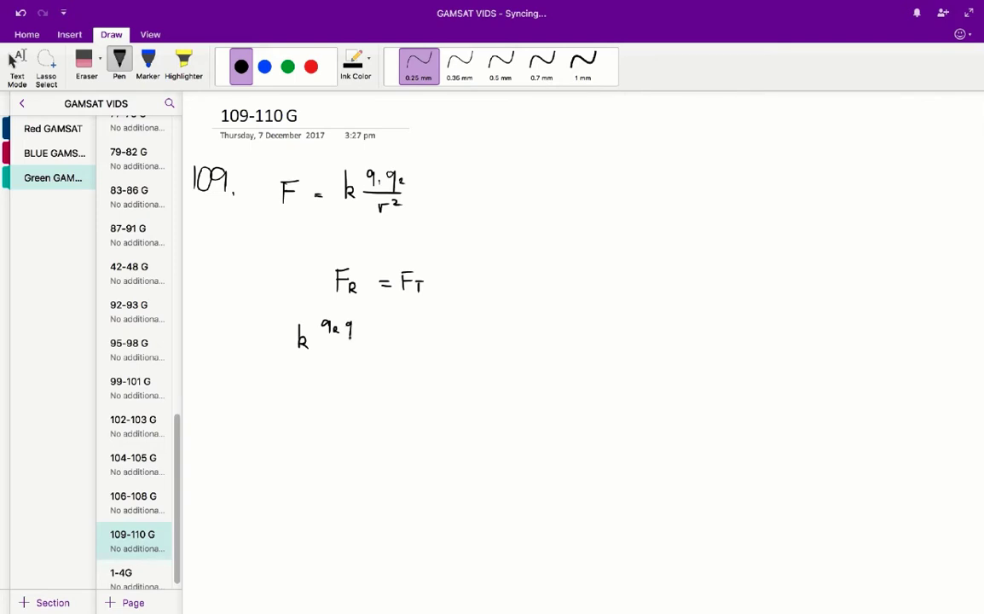
left_click_drag(318, 347, 358, 347)
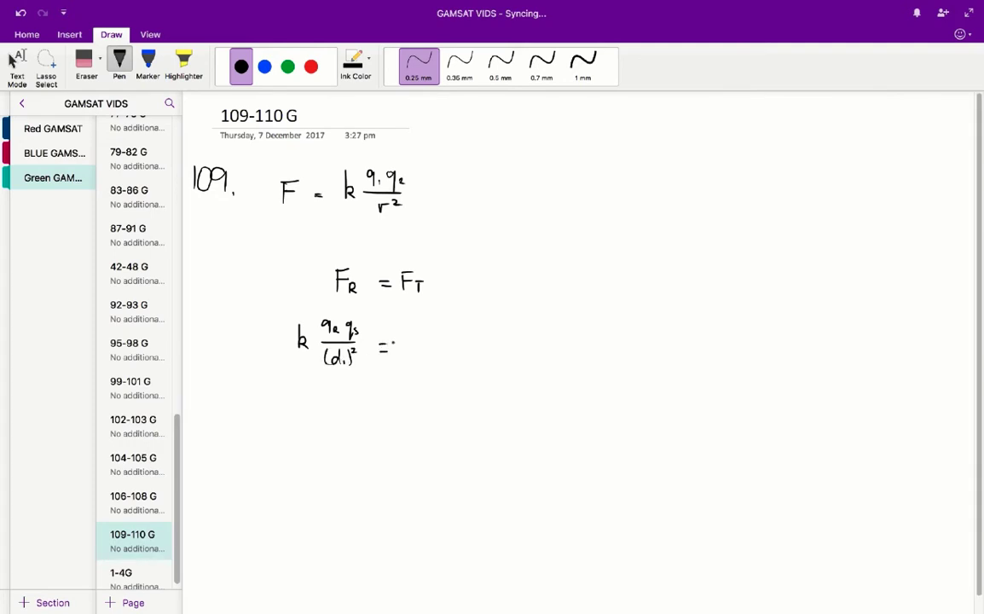
left_click_drag(408, 345, 439, 333)
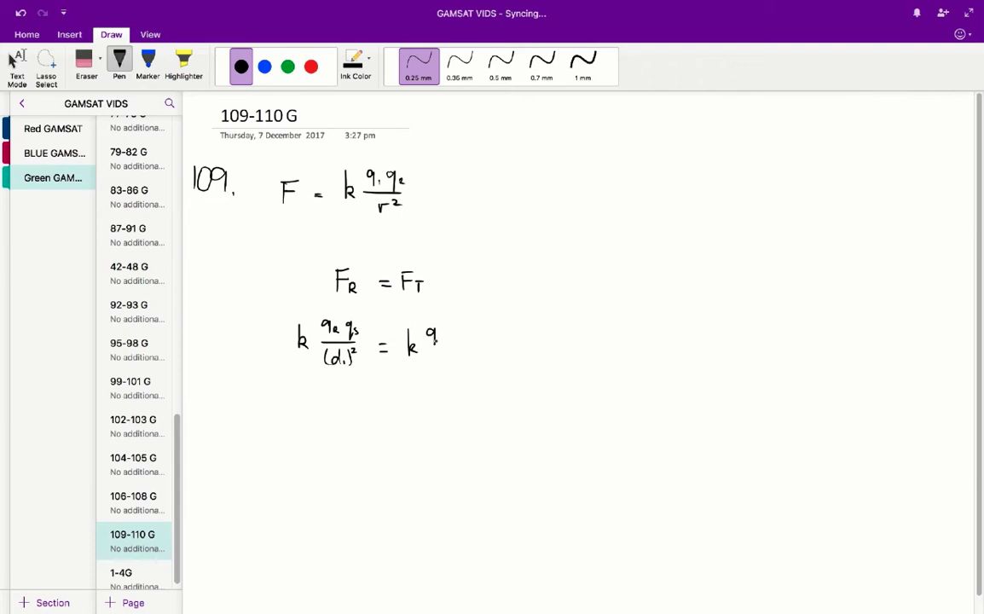
left_click_drag(437, 337, 461, 339)
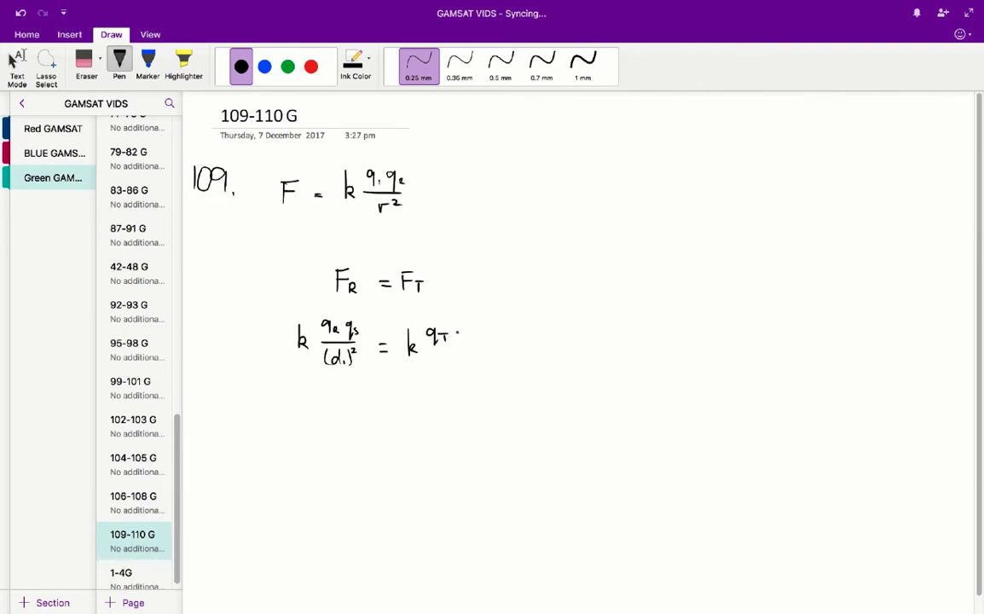
left_click_drag(452, 336, 467, 348)
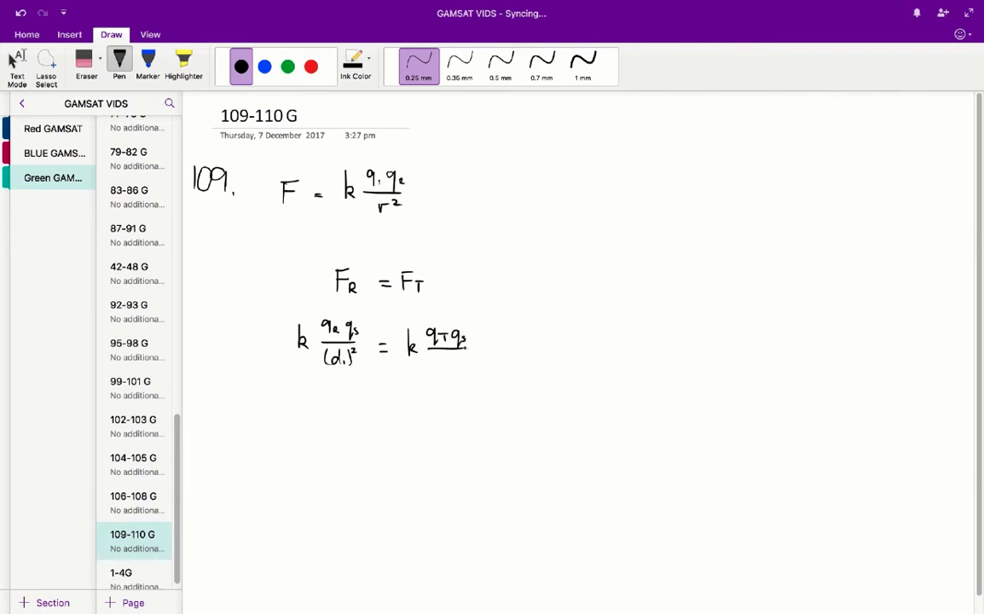
left_click_drag(427, 362, 460, 362)
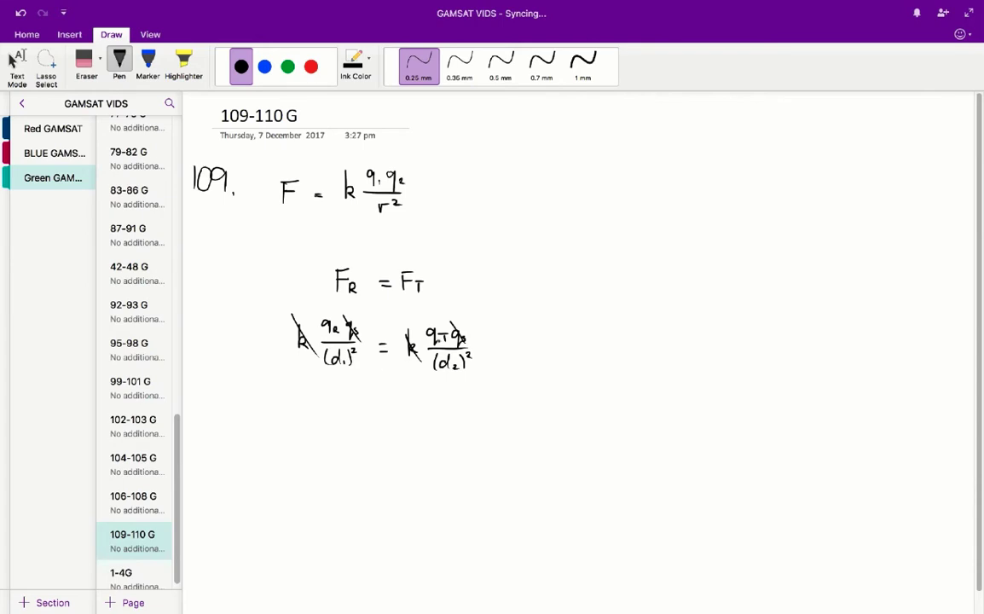
- Handwrite the simplified ratio Q/d1² = 3Q/d2²
left_click(336, 424)
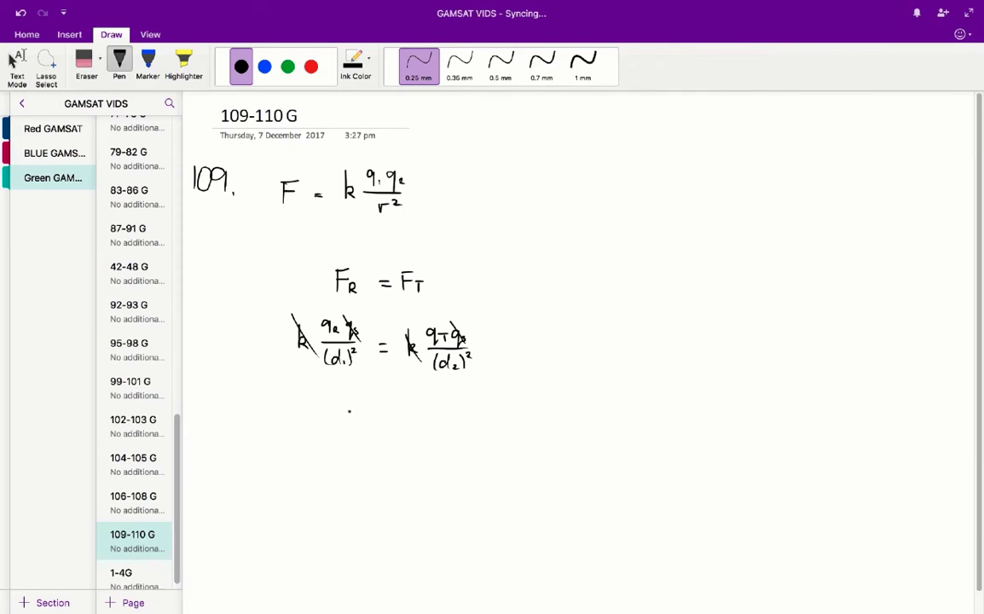
left_click_drag(337, 414, 351, 401)
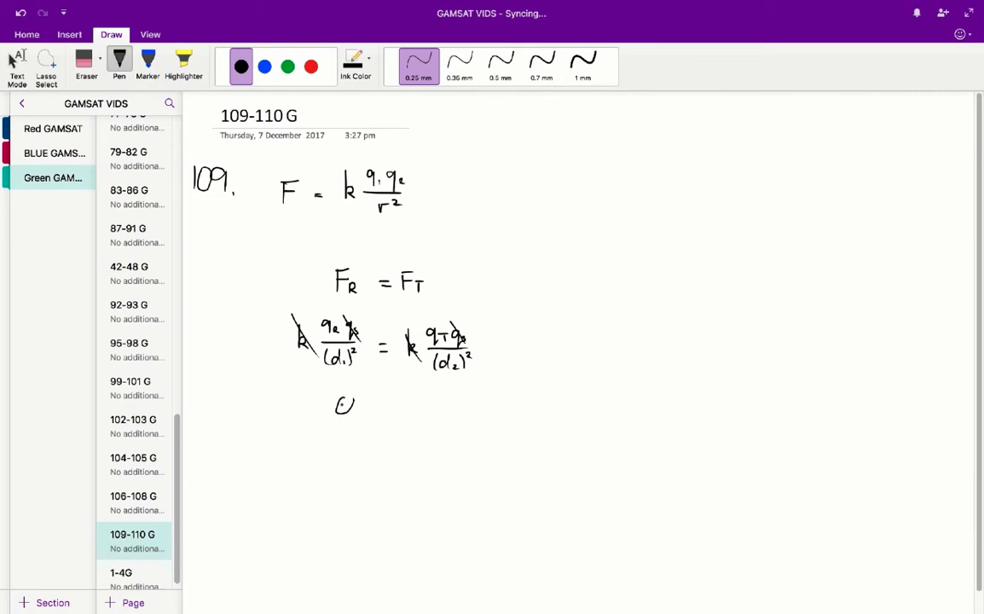
left_click_drag(341, 418, 345, 439)
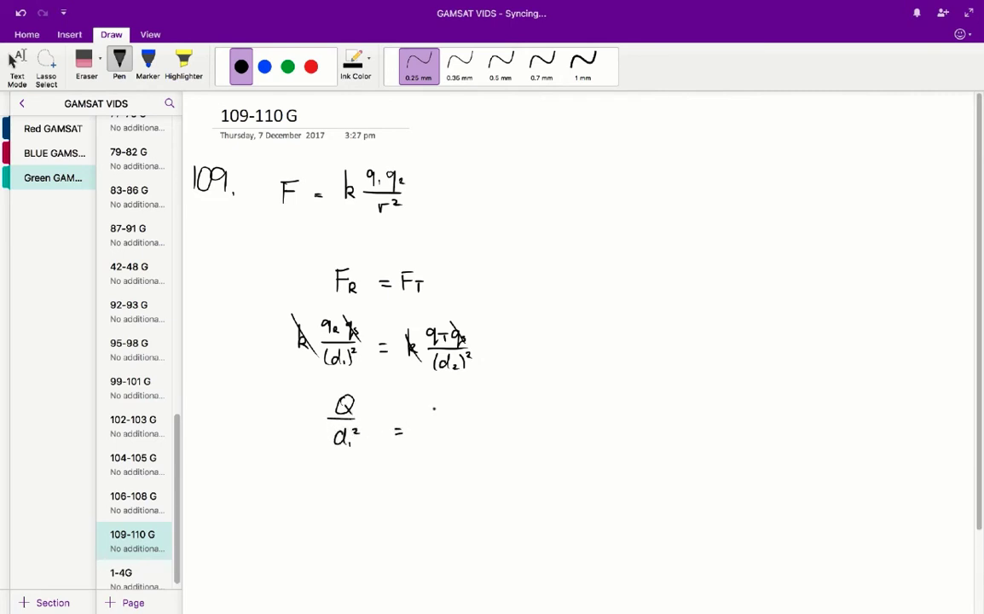
left_click_drag(426, 401, 461, 422)
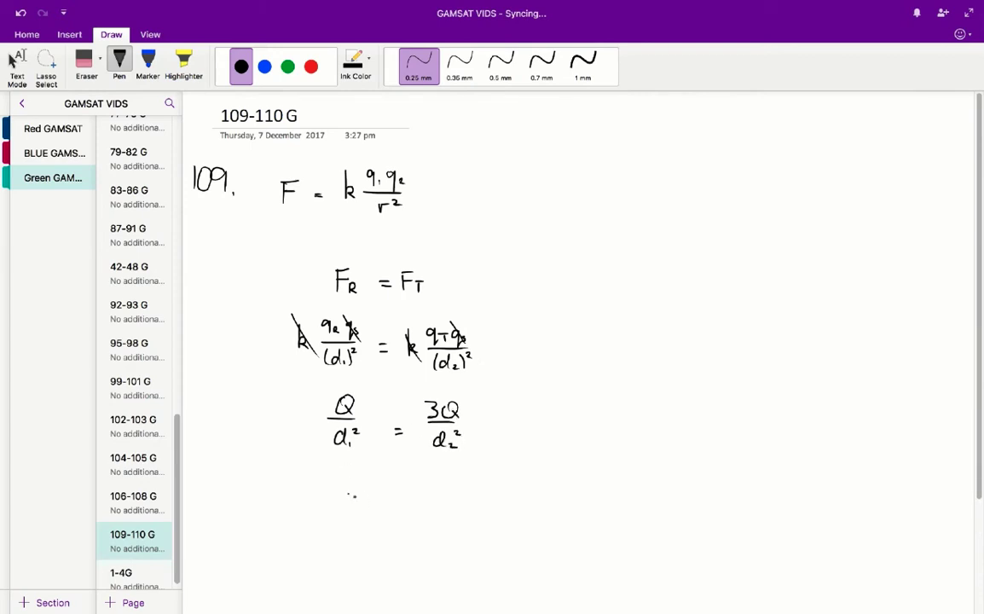
- Rearrange through d2²Q = d1²×3Q and d2² = d1²×3 to d2 = d1√3
left_click_drag(348, 493, 352, 502)
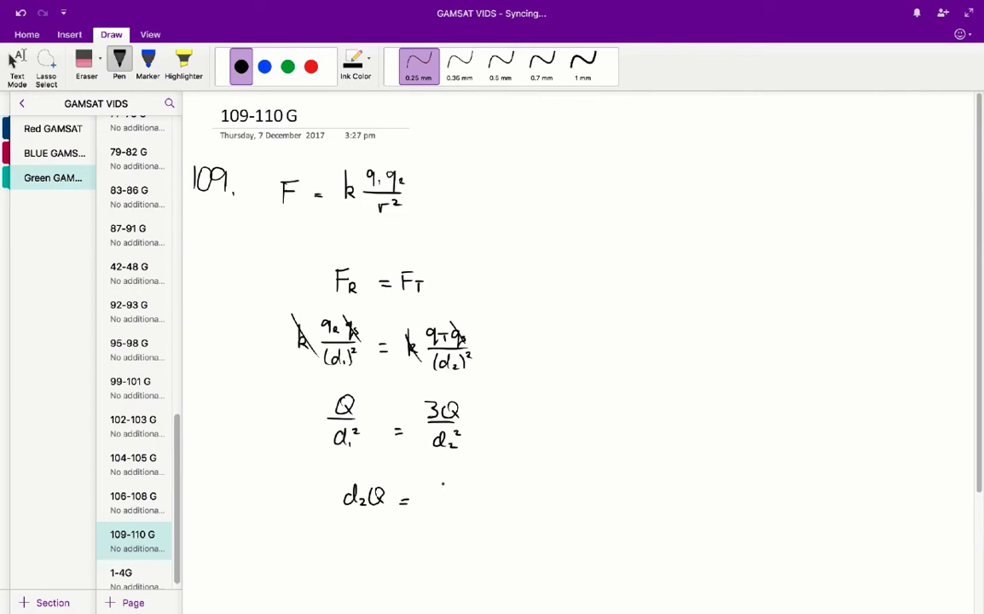
left_click_drag(431, 490, 439, 508)
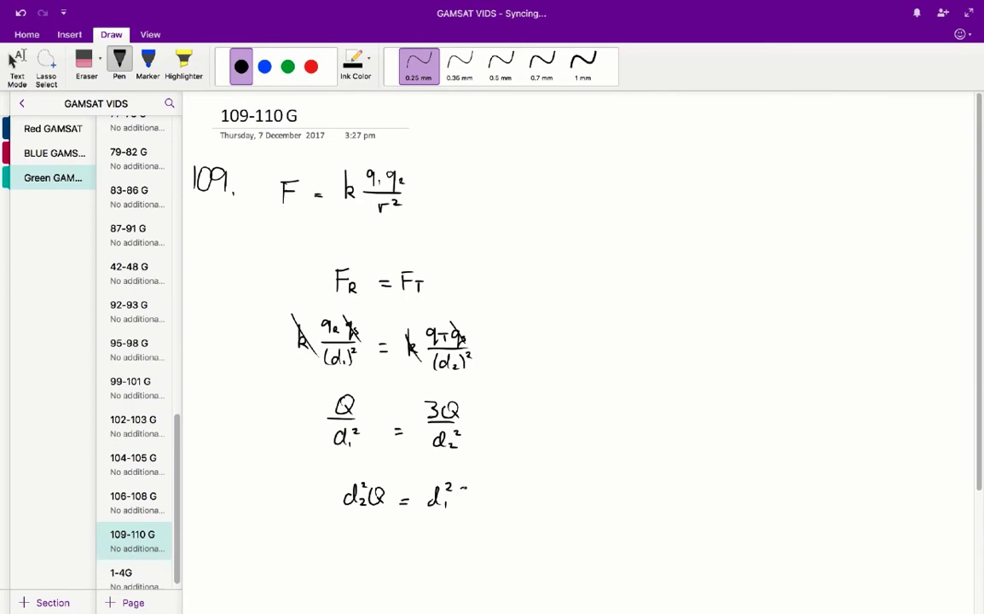
left_click_drag(461, 496, 488, 497)
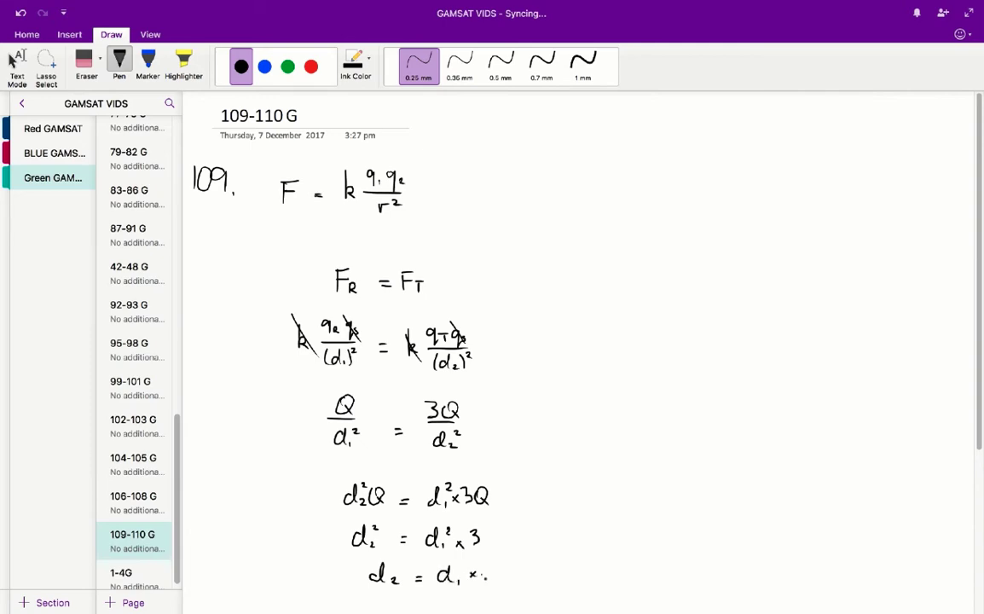
left_click_drag(482, 575, 503, 567)
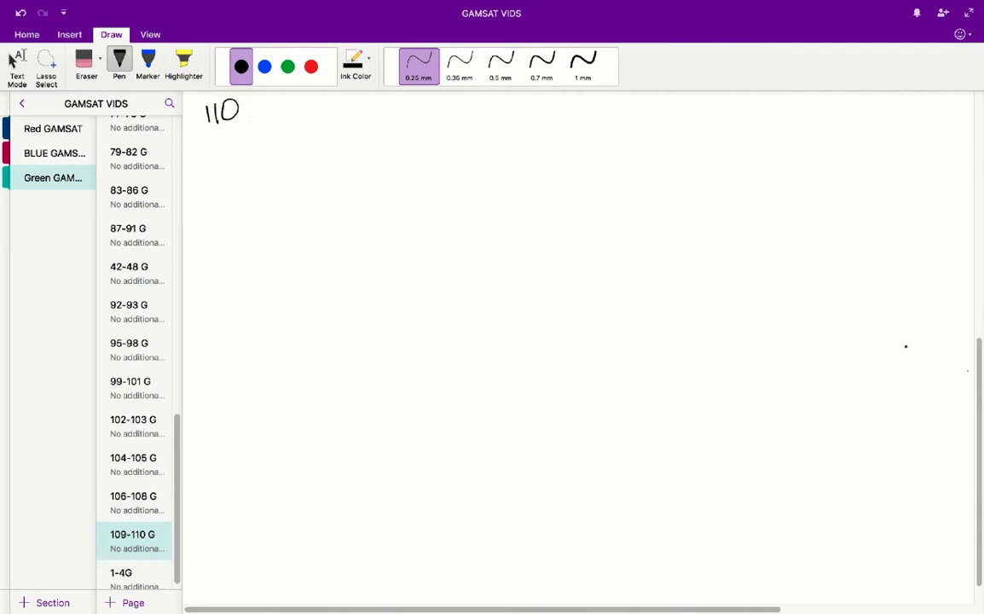
mouse_move(263, 229)
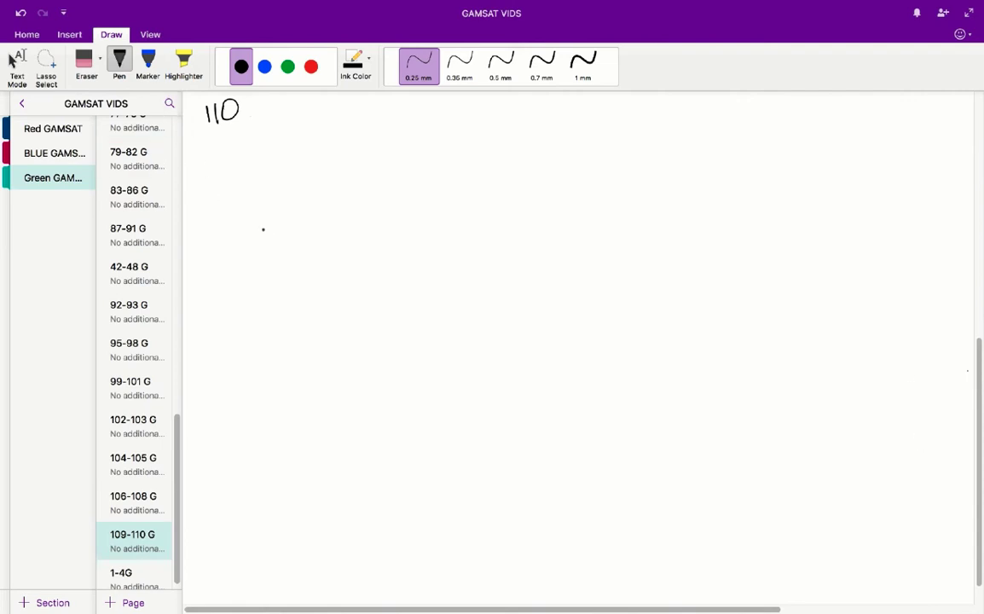
- Handwrite the sum −2Q + Q = −Q below the page number
left_click_drag(243, 200, 294, 200)
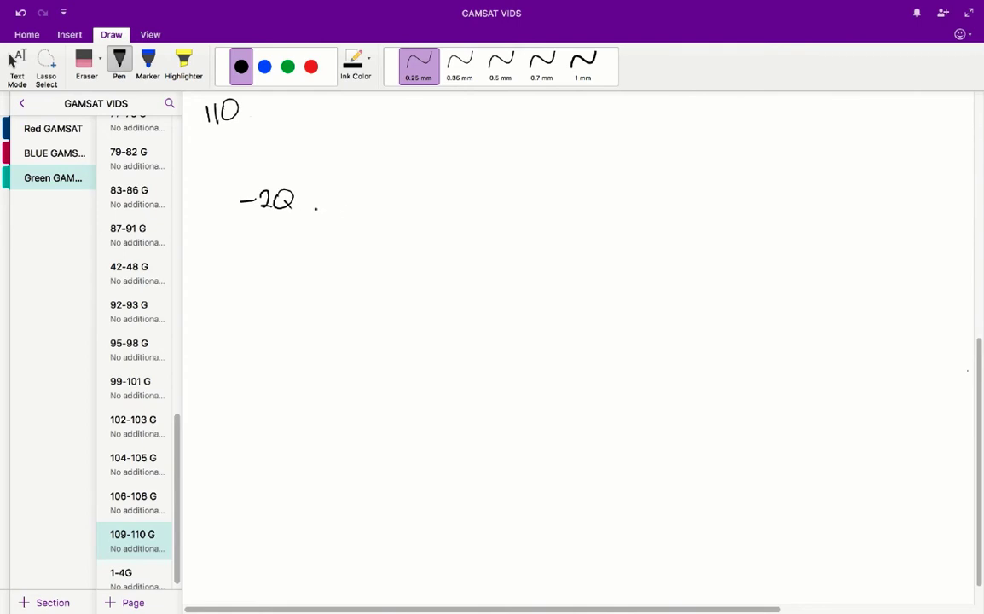
left_click_drag(307, 198, 349, 198)
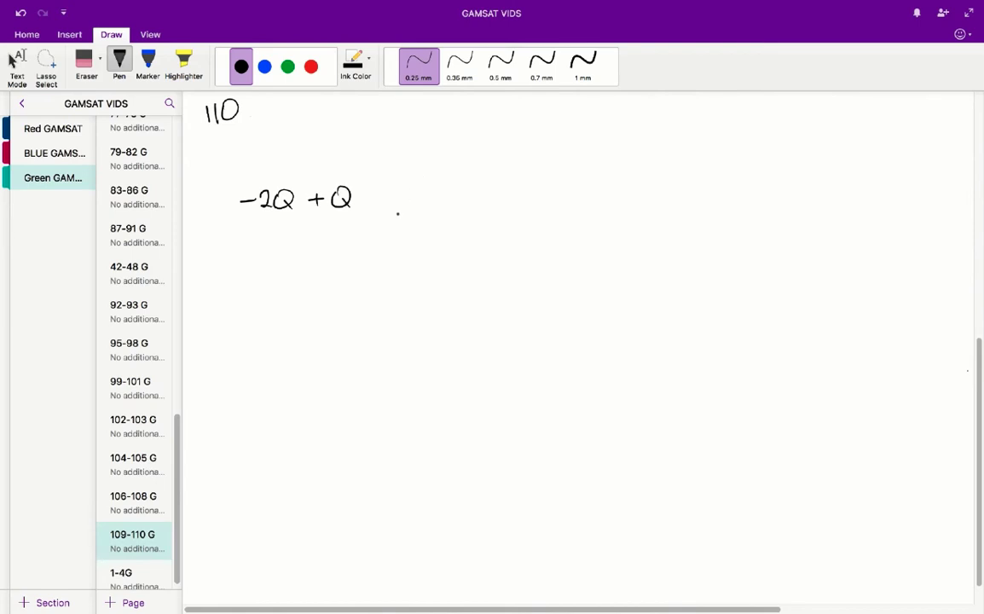
left_click_drag(379, 195, 392, 203)
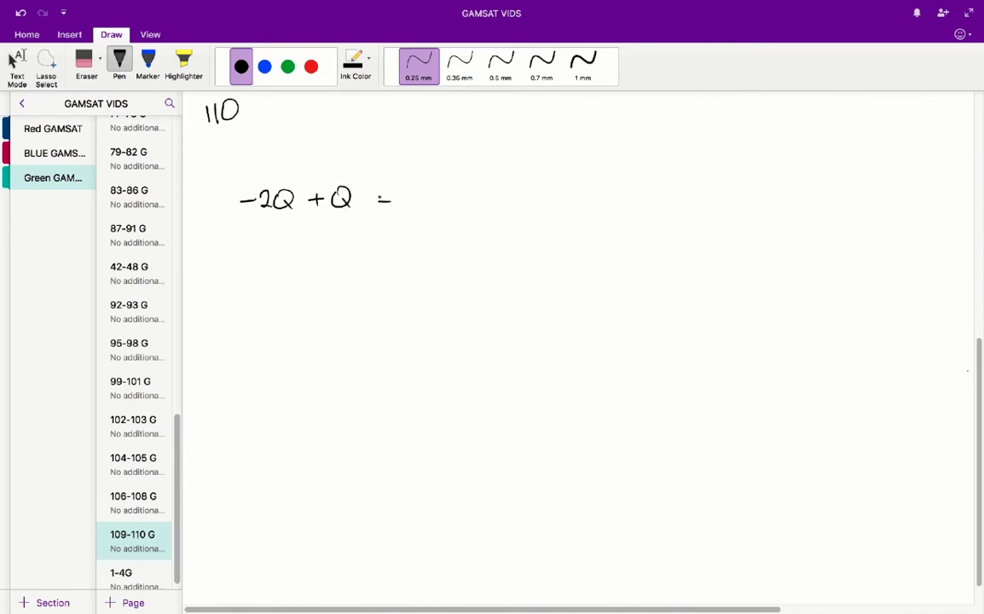
left_click_drag(376, 194, 394, 203)
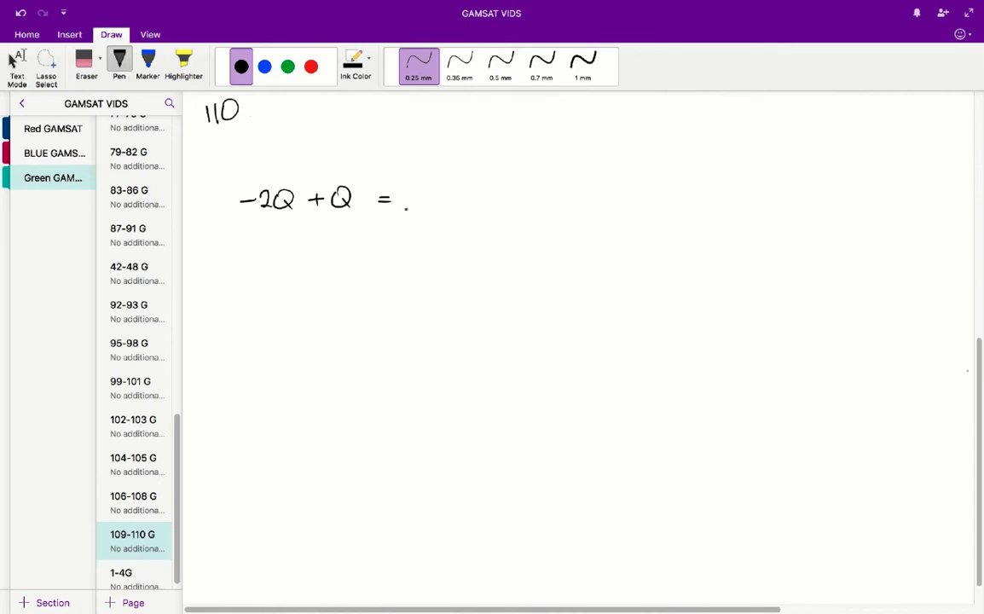
left_click_drag(409, 198, 439, 198)
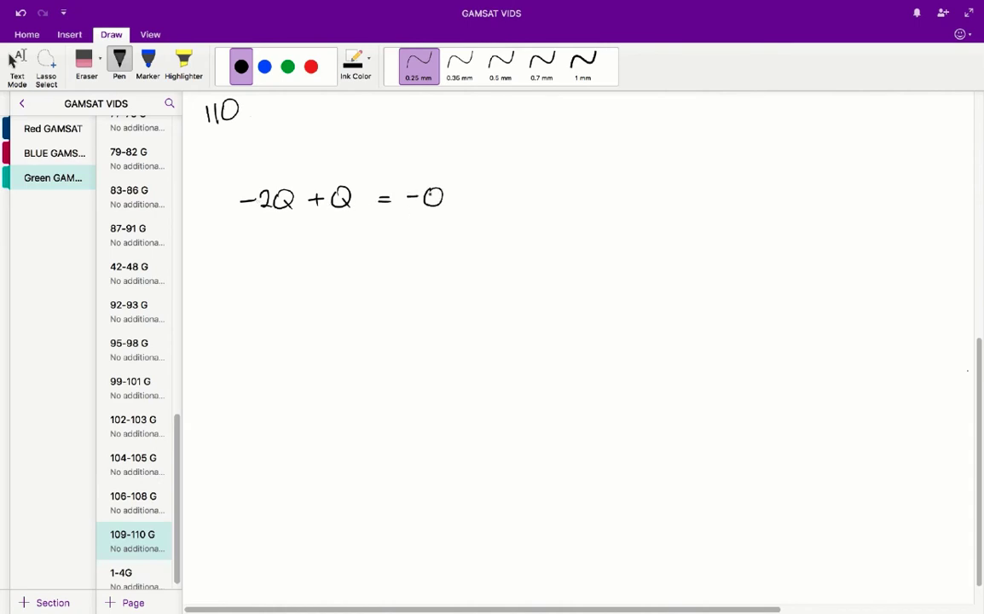
left_click_drag(436, 200, 446, 207)
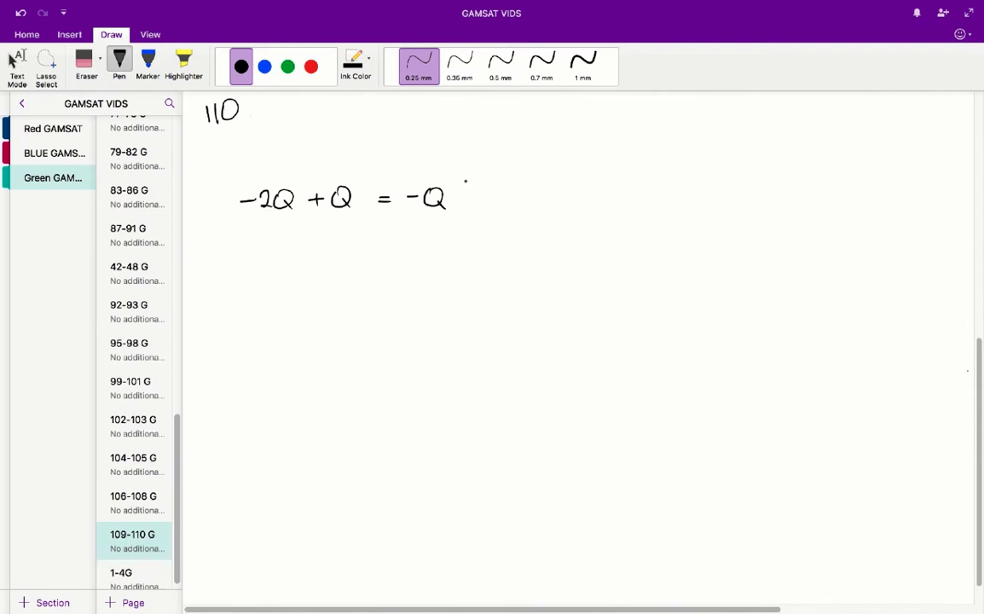
- Branch −Q into two lines labelled −½Q each
left_click_drag(465, 184, 476, 158)
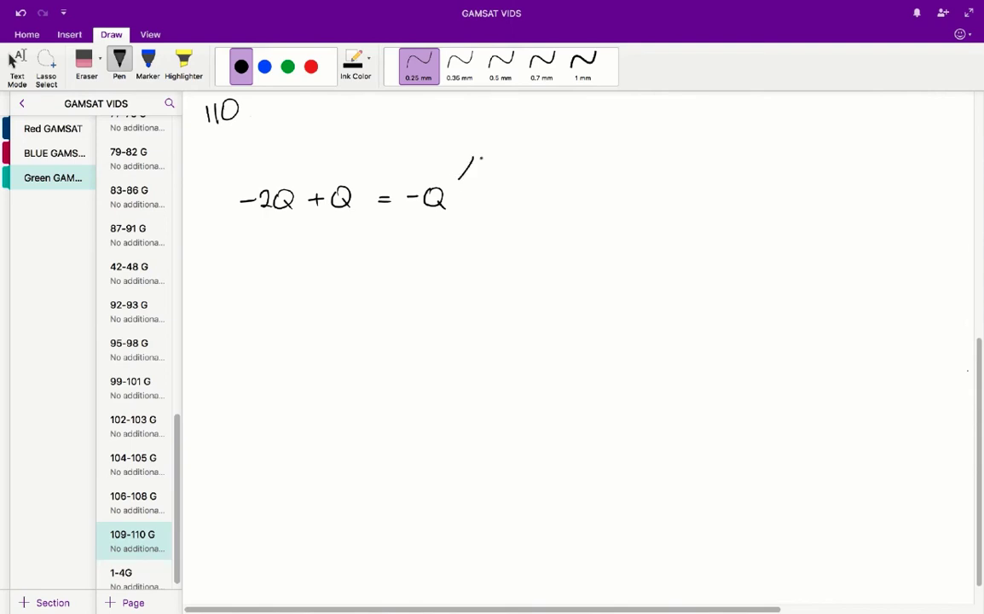
left_click_drag(482, 158, 494, 141)
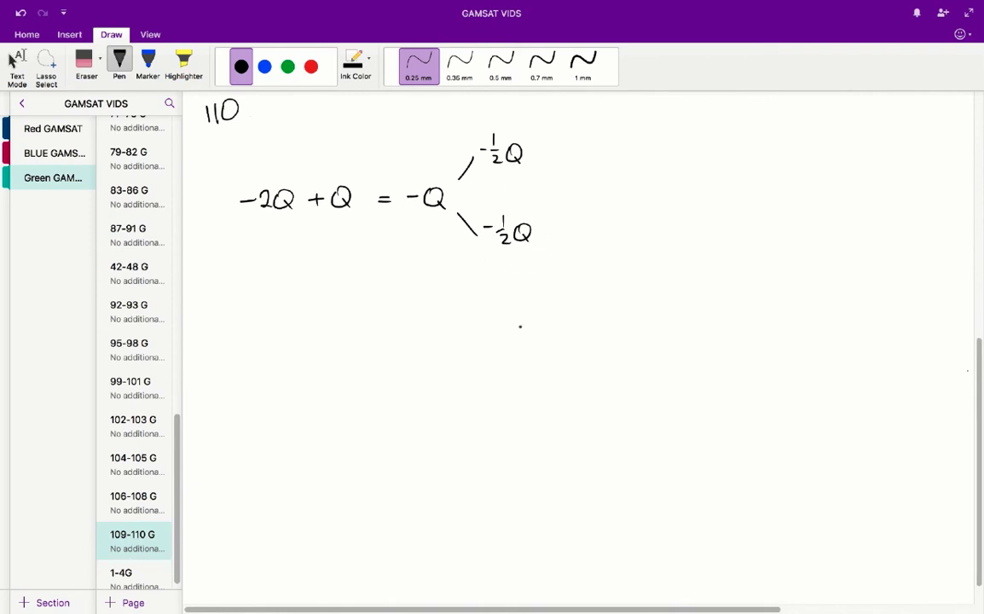
mouse_move(540, 344)
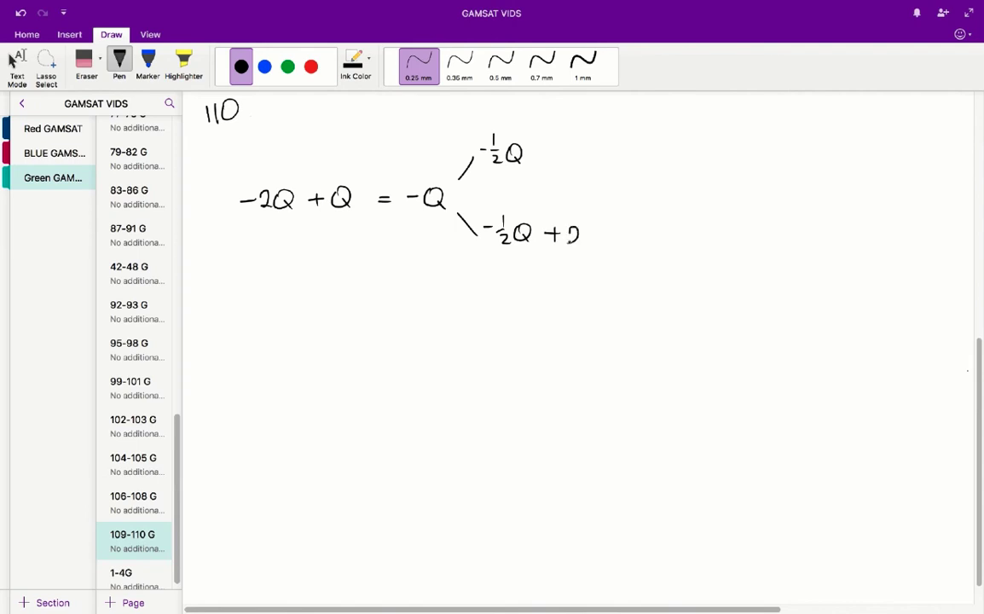
- Write −½Q + 2Q = 3/2 Q on the lower branch and split it into two 3/4 Q branches
left_click_drag(572, 235, 610, 239)
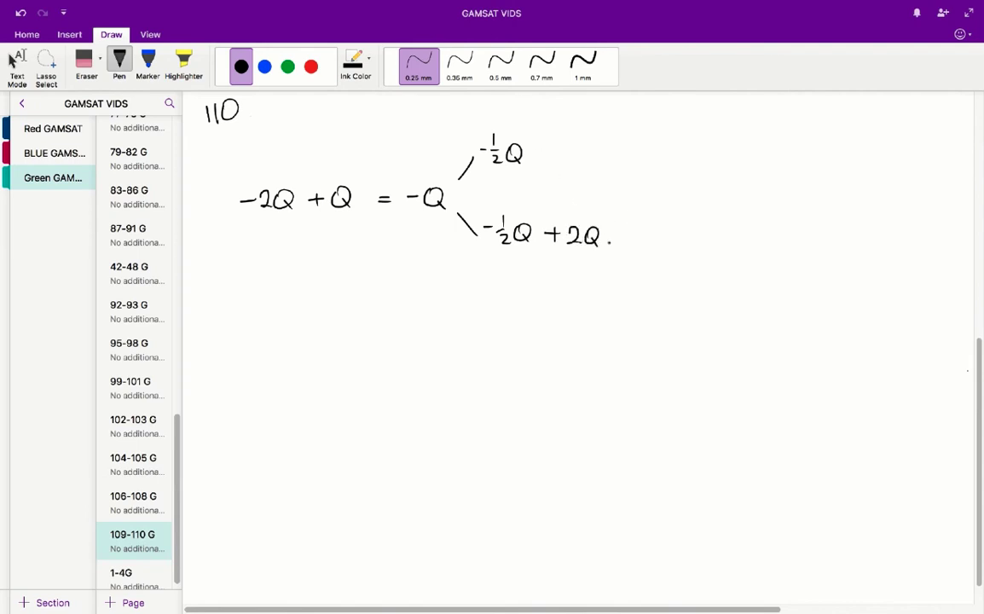
left_click_drag(618, 237, 635, 236)
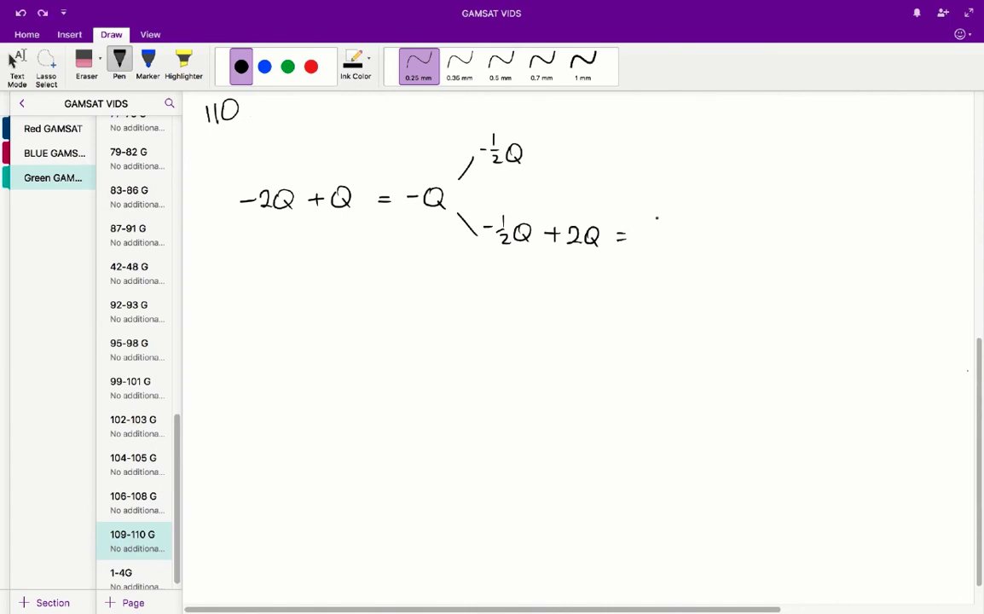
left_click_drag(652, 222, 665, 247)
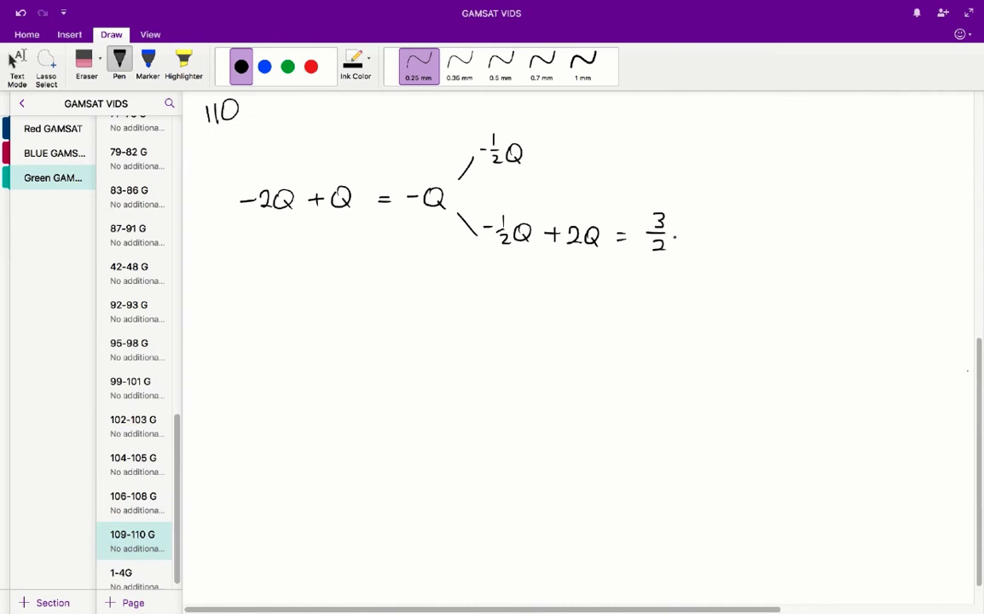
left_click_drag(678, 237, 695, 235)
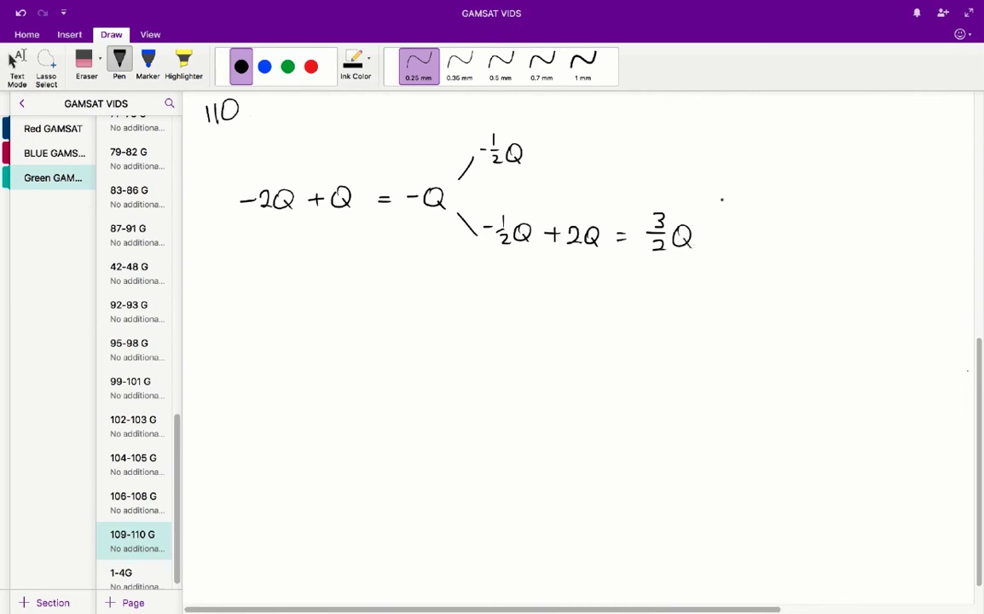
left_click_drag(729, 179, 734, 273)
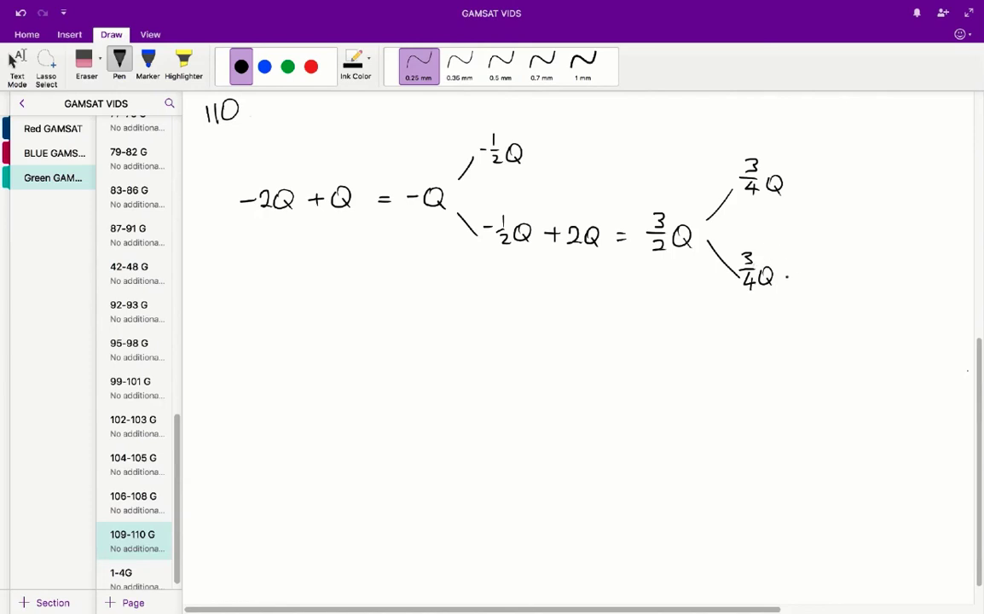
- Write 3/4 Q + 3Q = 15/4 Q (with 12/4 Q worked below) and branch to 15Q/8
left_click_drag(780, 271, 810, 264)
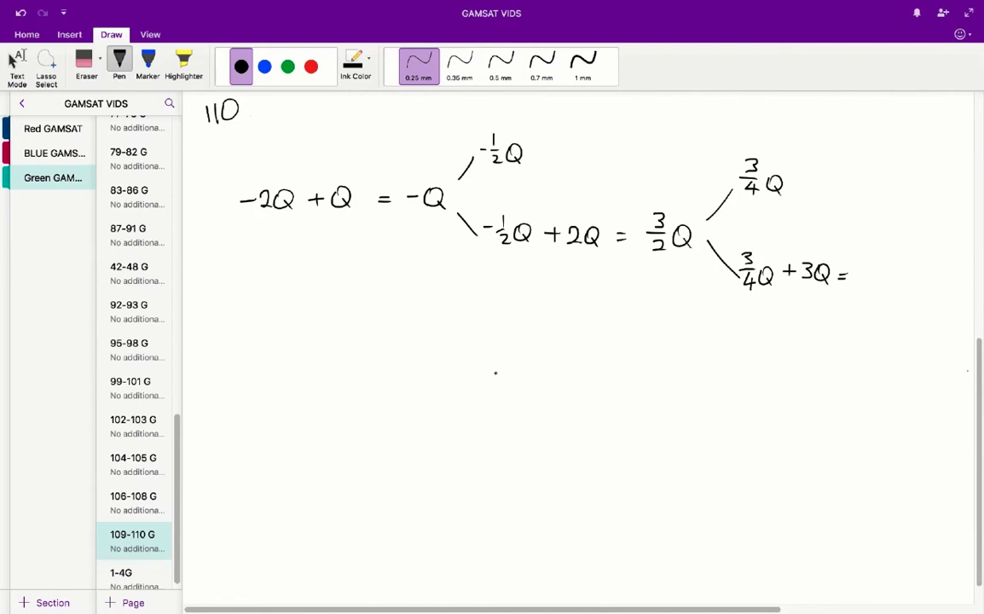
left_click_drag(499, 371, 533, 401)
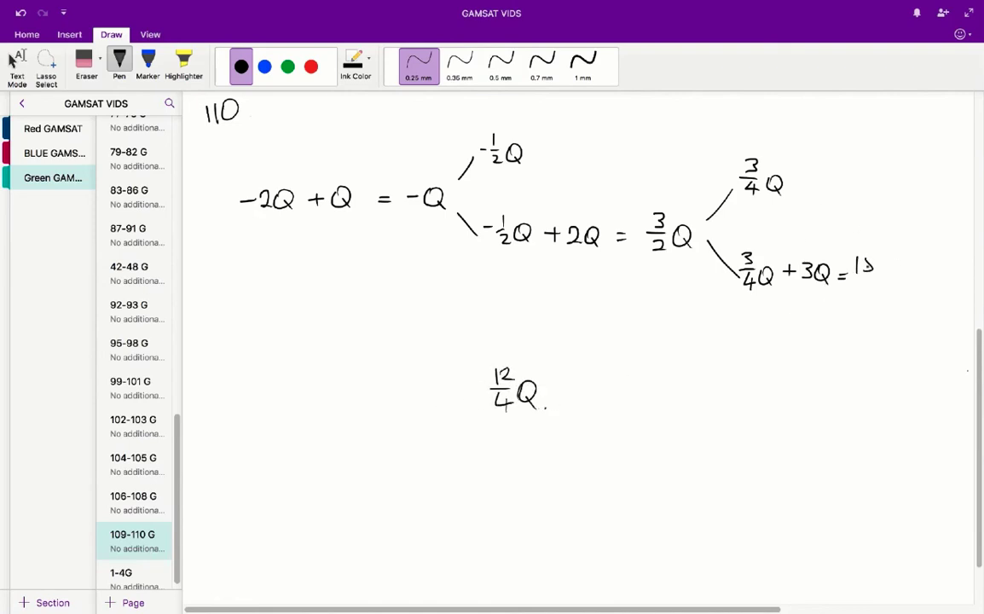
left_click_drag(852, 264, 874, 290)
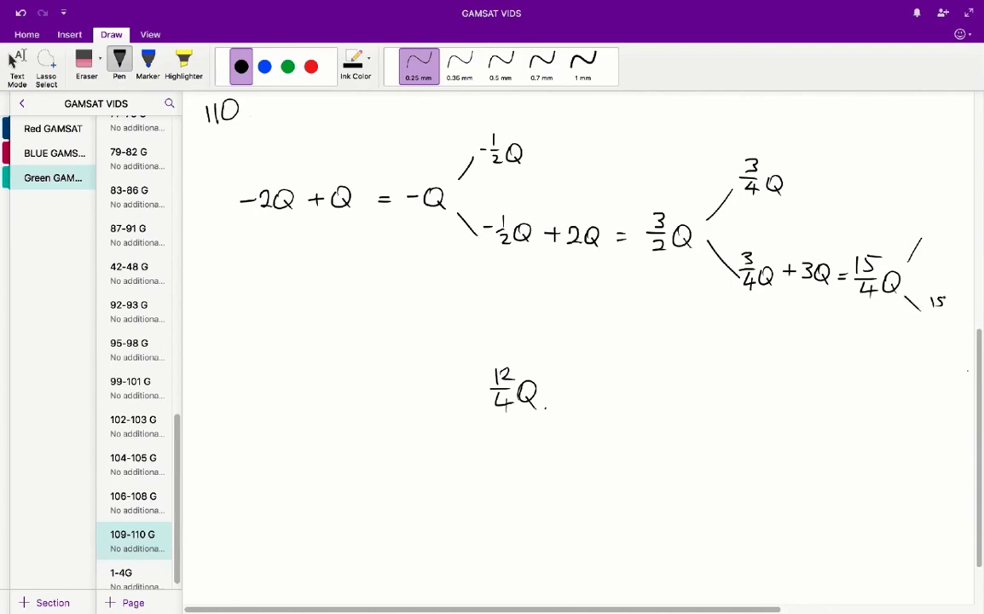
left_click_drag(934, 303, 951, 328)
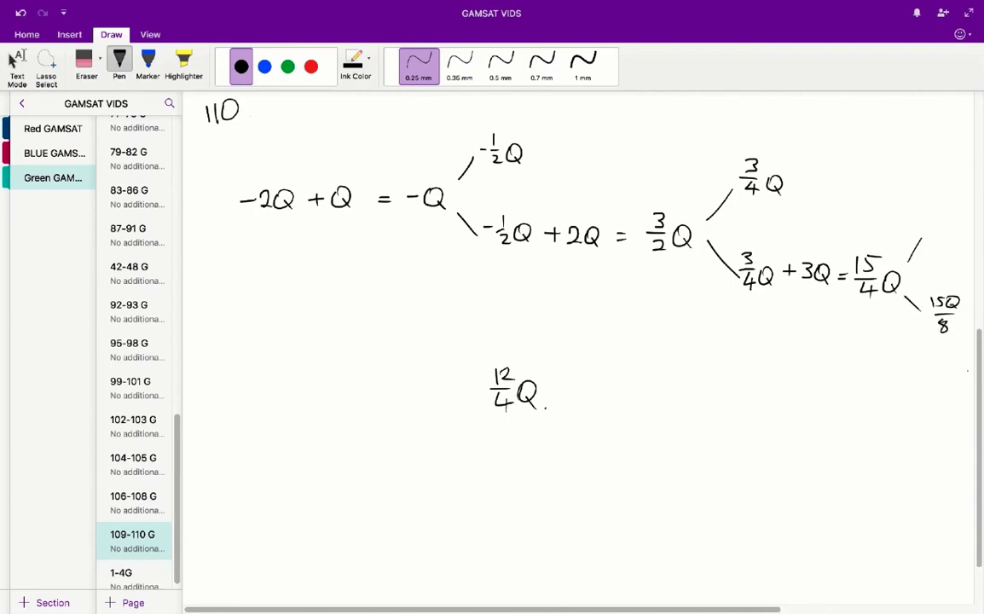